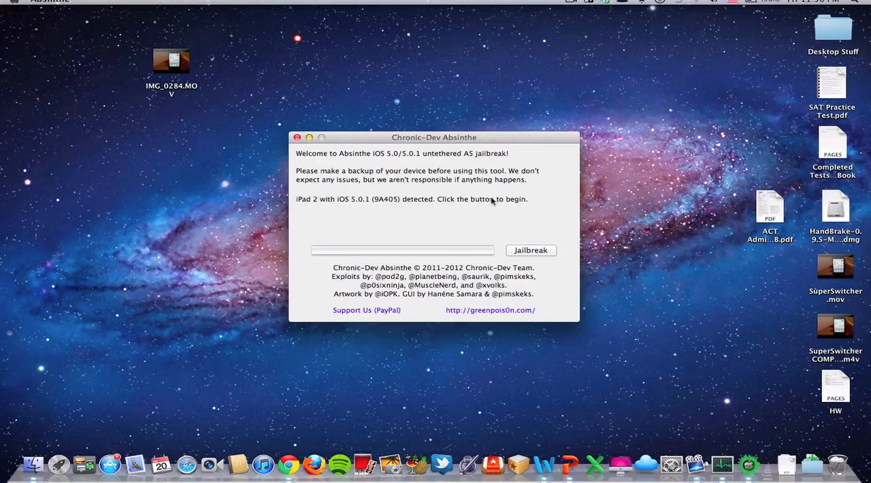
- Begin the Absinthe jailbreak of the detected iPad 2 on iOS 5.0.1
click(530, 251)
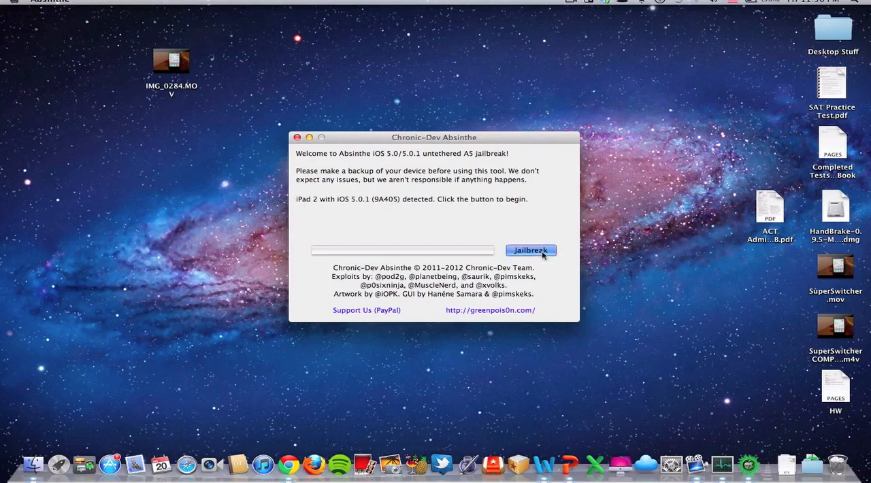
click(531, 250)
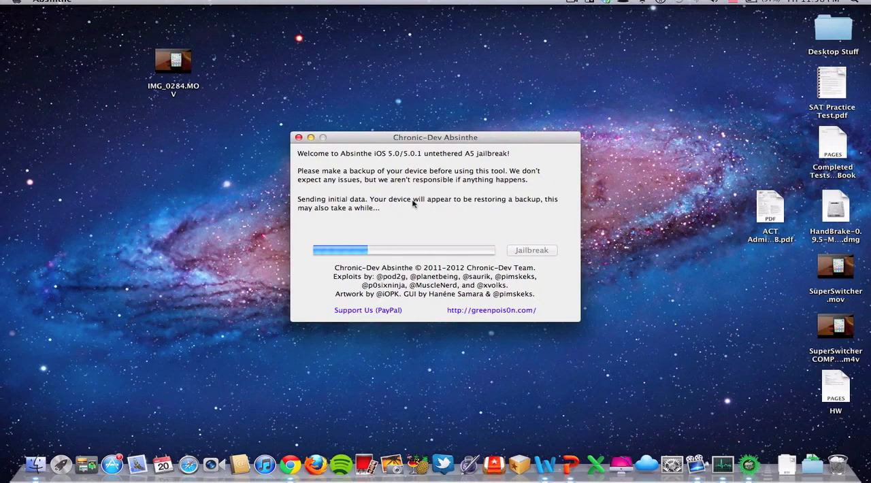
mouse_move(313, 205)
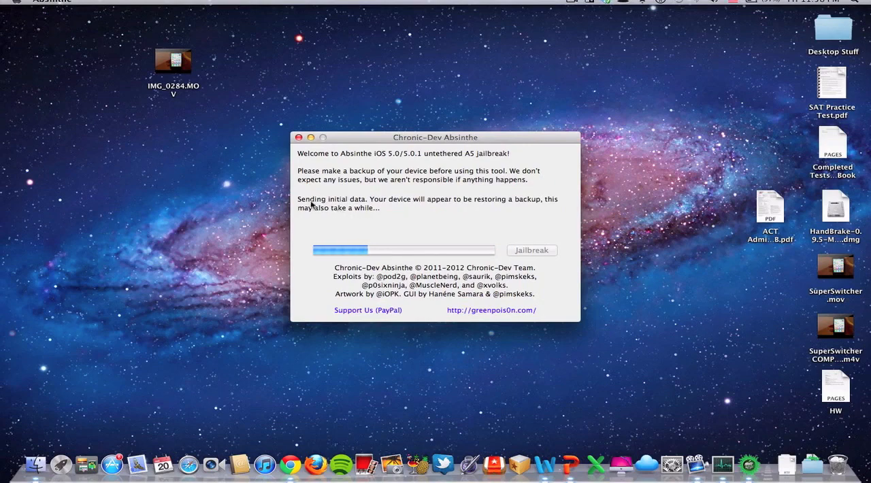
mouse_move(295, 217)
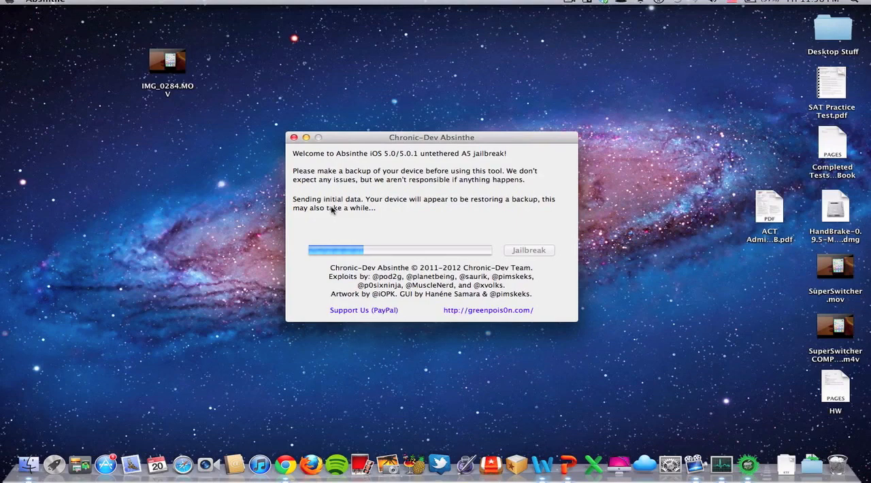
mouse_move(384, 212)
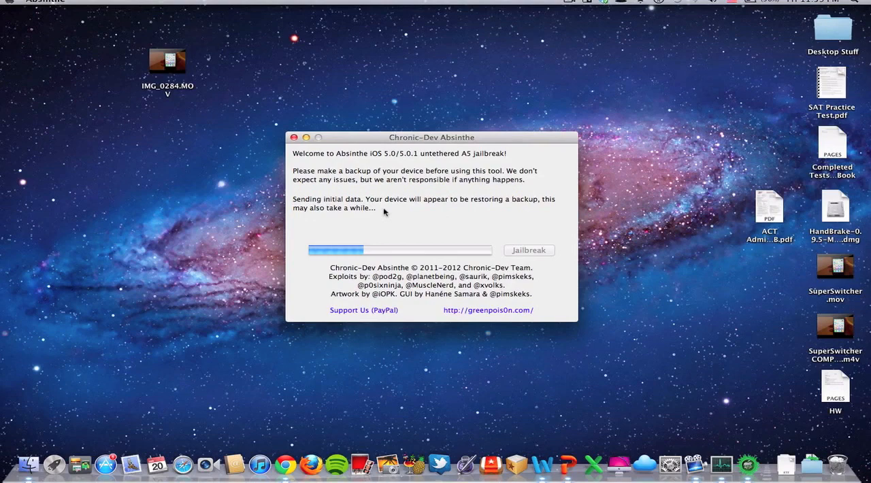
mouse_move(471, 285)
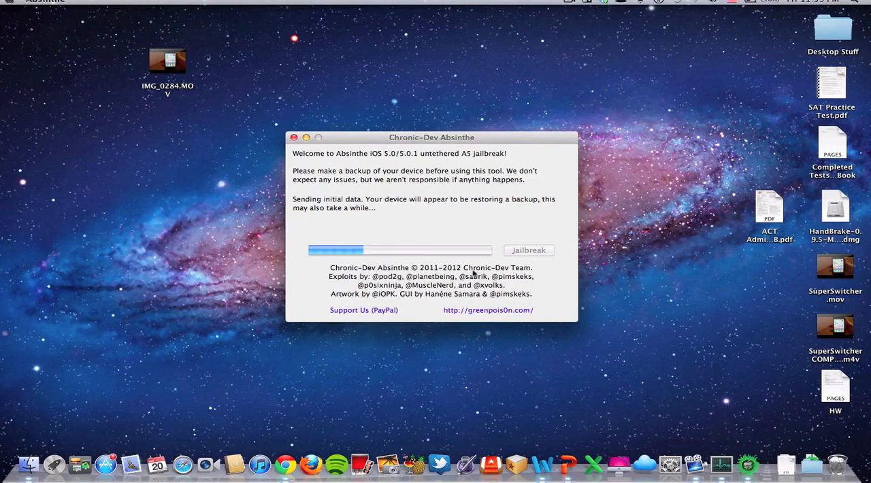
mouse_move(400, 182)
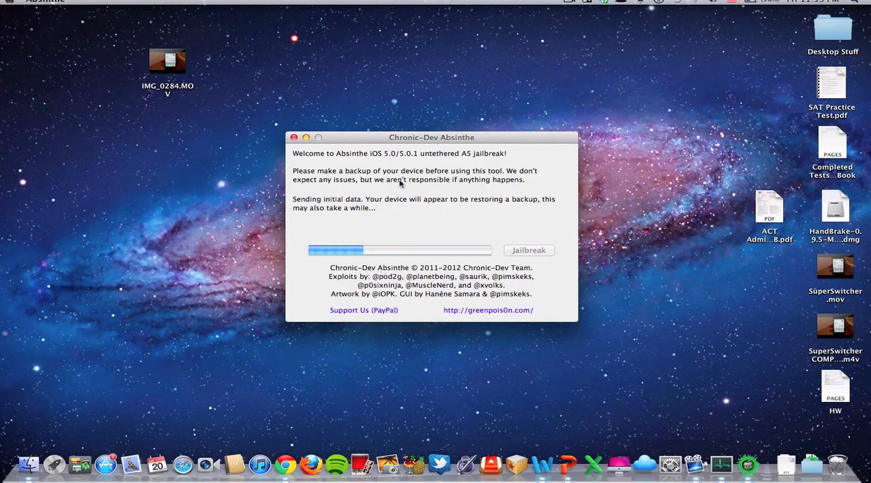
mouse_move(385, 210)
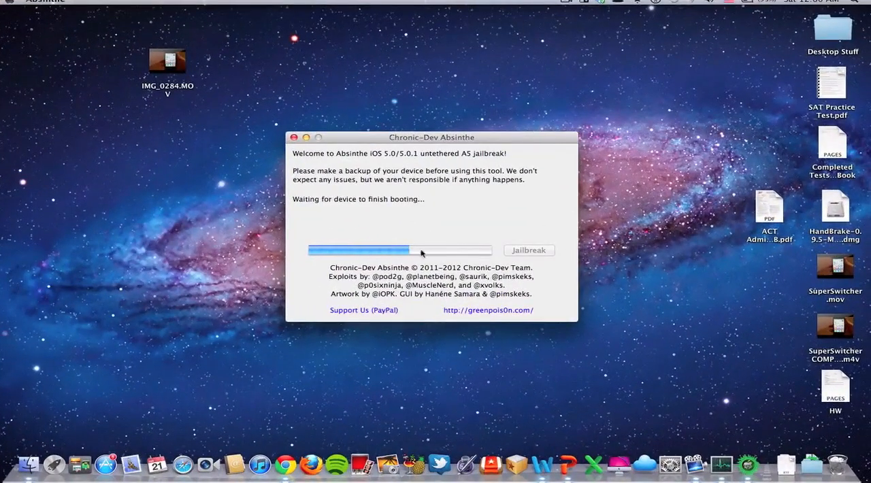
mouse_move(443, 200)
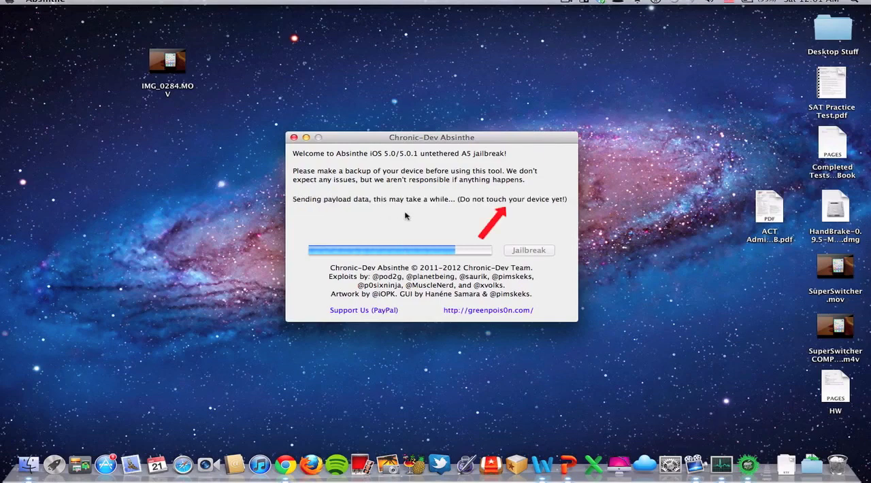
mouse_move(431, 216)
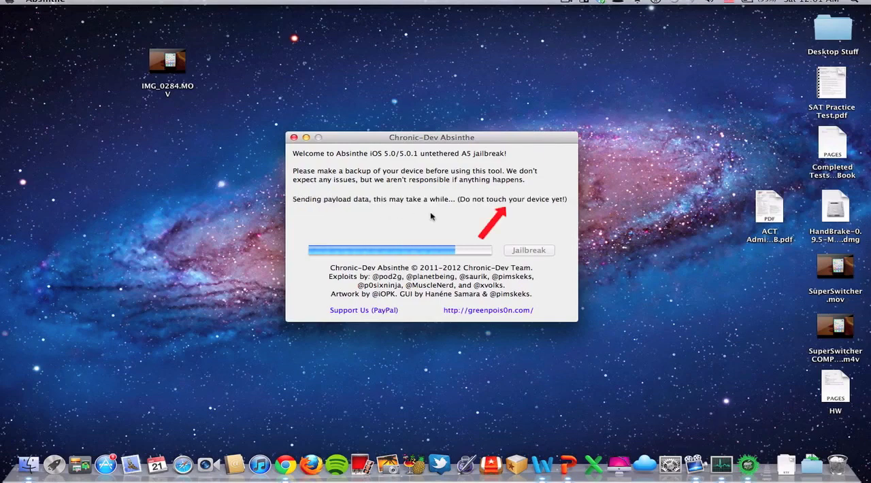
mouse_move(446, 196)
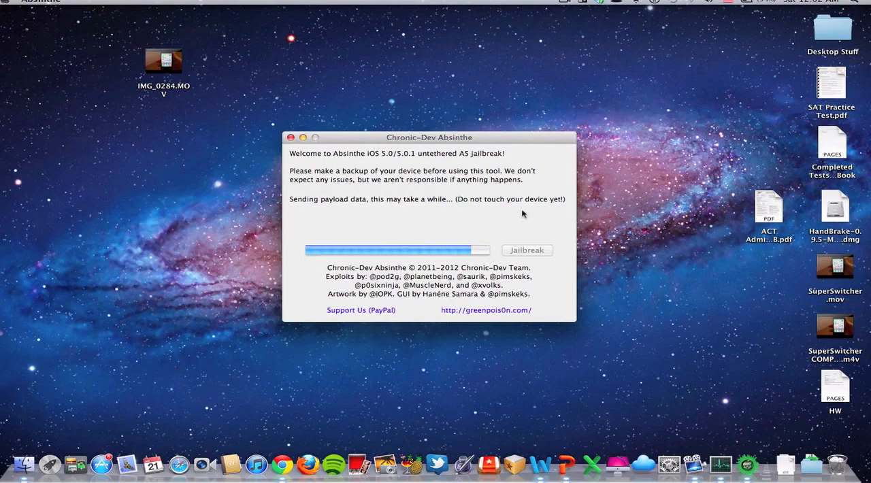
mouse_move(485, 226)
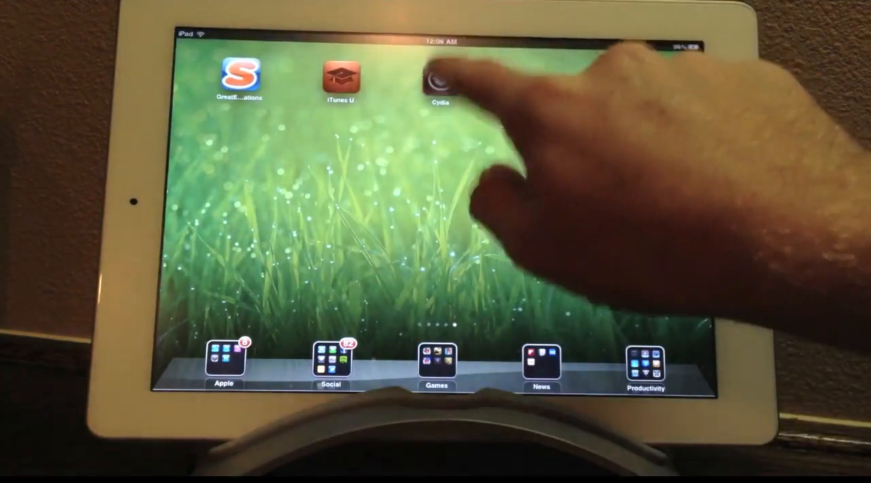
- Launch Cydia from the iPad home screen to its "Who Are You?" prompt
click(441, 80)
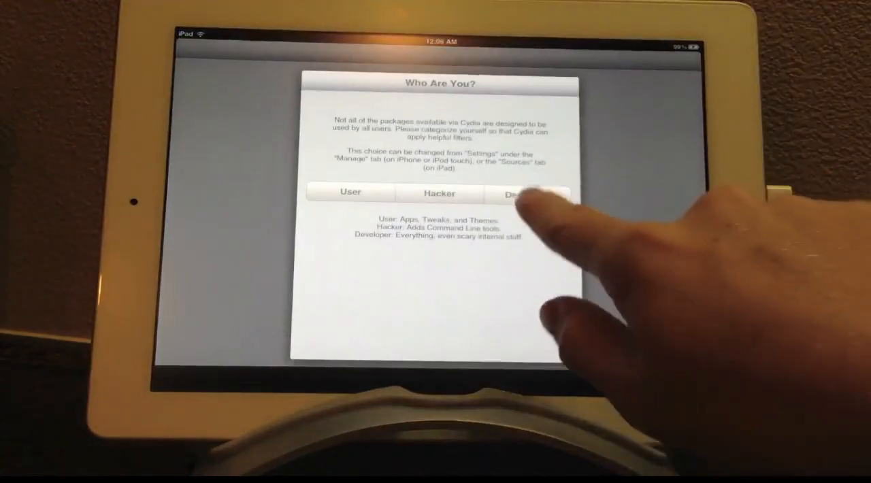